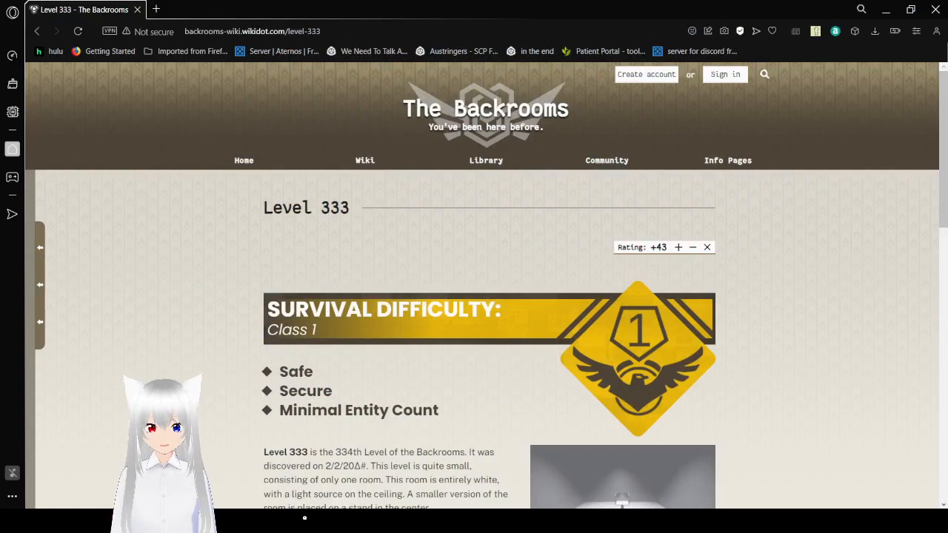
pyautogui.moveTo(767, 361)
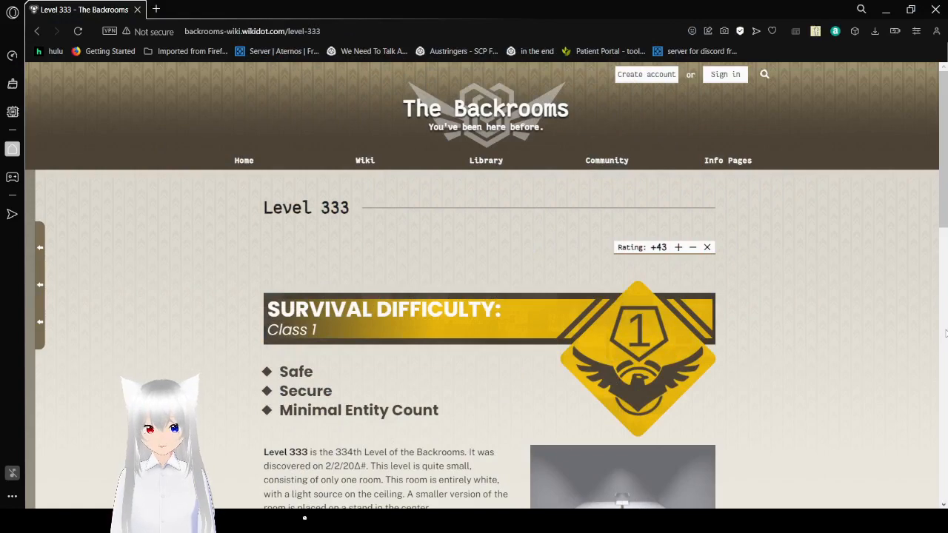
# - Scroll past the Survival Difficulty banner to Level 333's Description and miniature room image
pyautogui.scroll(-3)
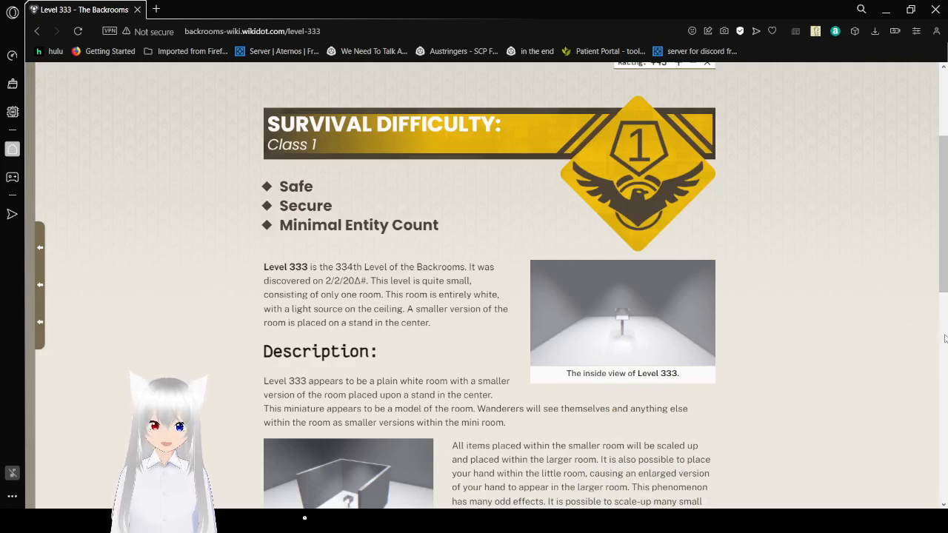
pyautogui.scroll(-3)
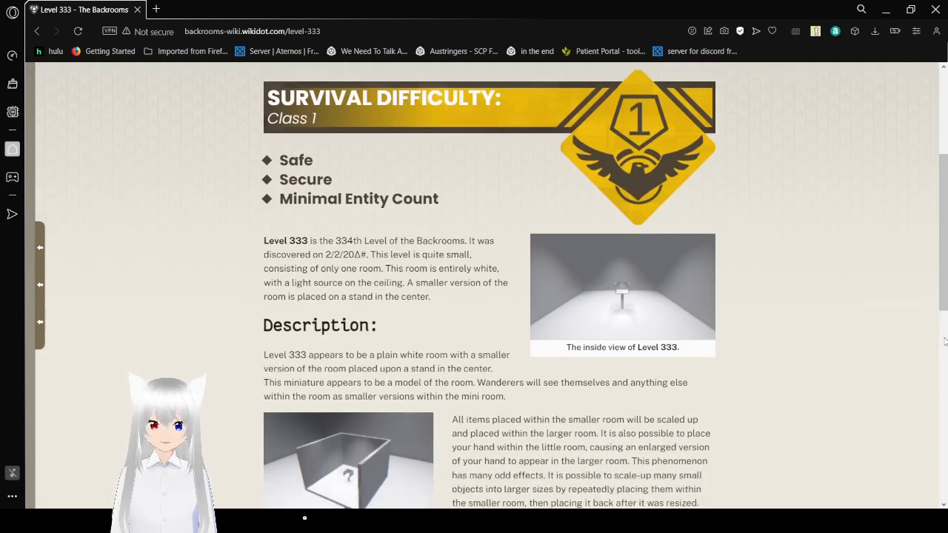
pyautogui.scroll(-3)
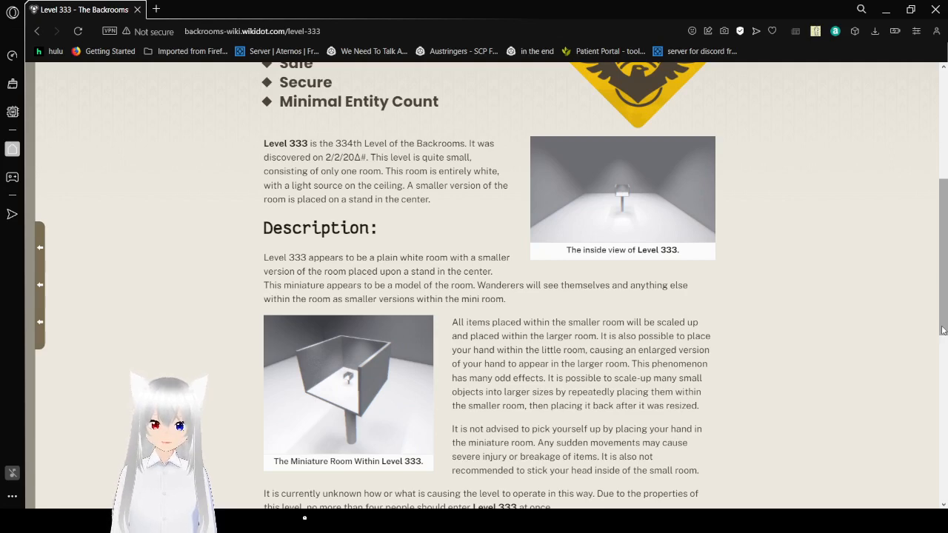
# - Scroll down to the Bases, Communities, and Outposts and Entrances And Exits headings
pyautogui.scroll(-3)
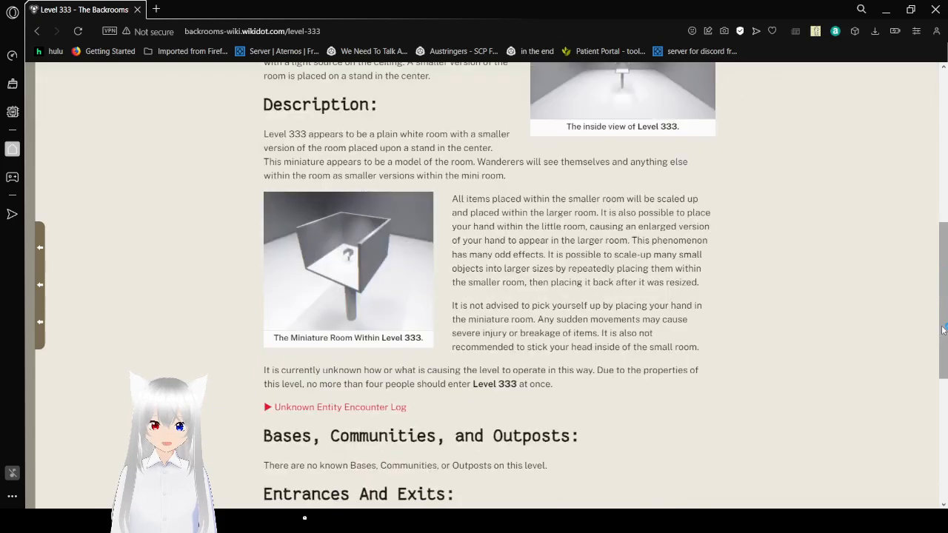
pyautogui.scroll(-3)
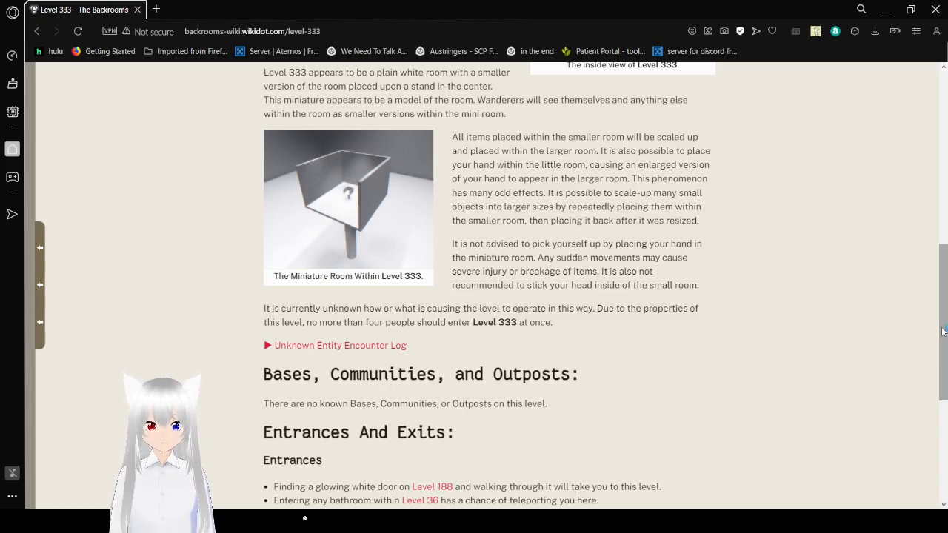
# - Scroll down to show the full Entrances list and the Exits paragraph
pyautogui.scroll(-3)
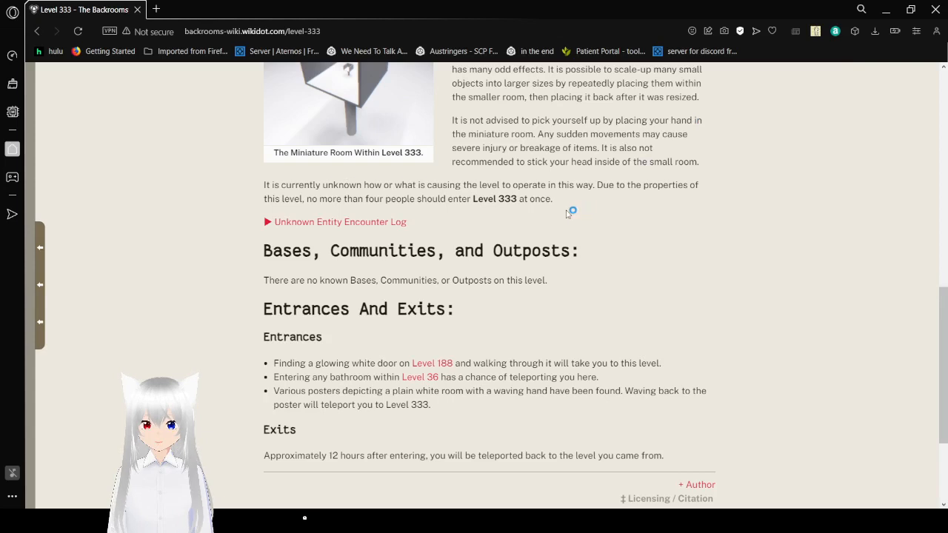
pyautogui.moveTo(539, 220)
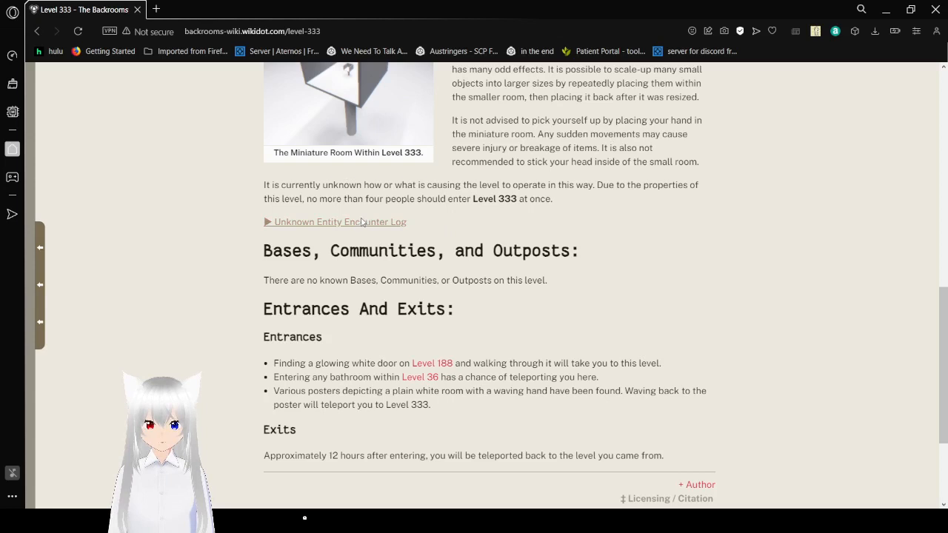
# - Expand the Unknown Entity Encounter Log and scroll to the Level 332/334 exit links
pyautogui.click(335, 221)
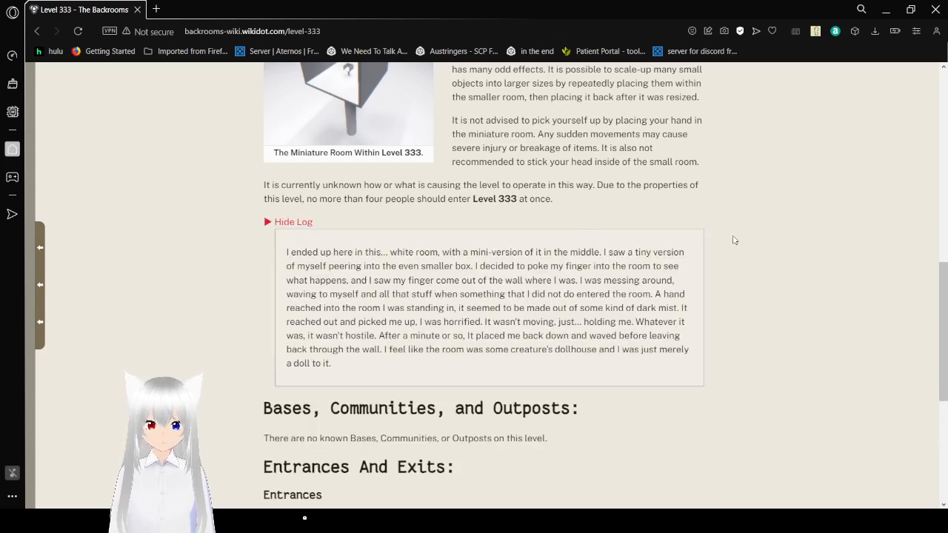
pyautogui.scroll(-3)
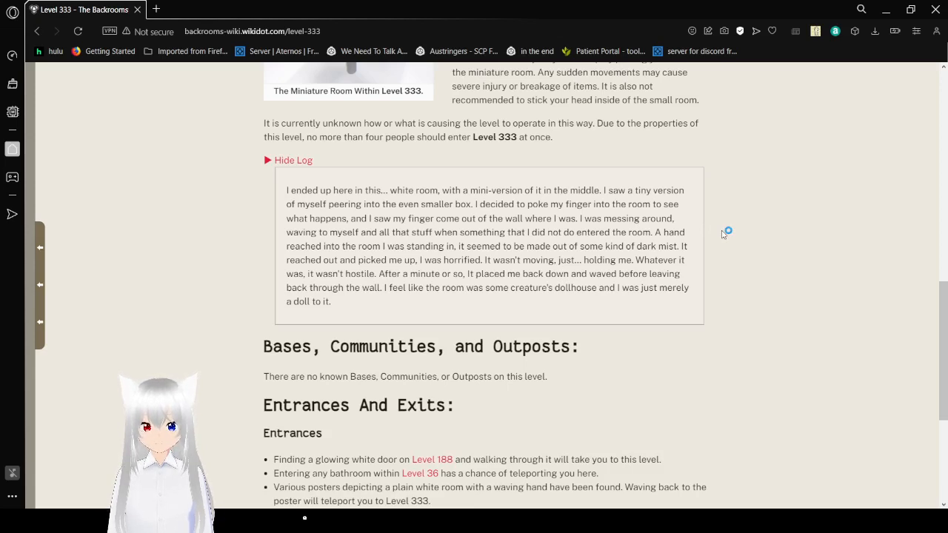
pyautogui.moveTo(724, 235)
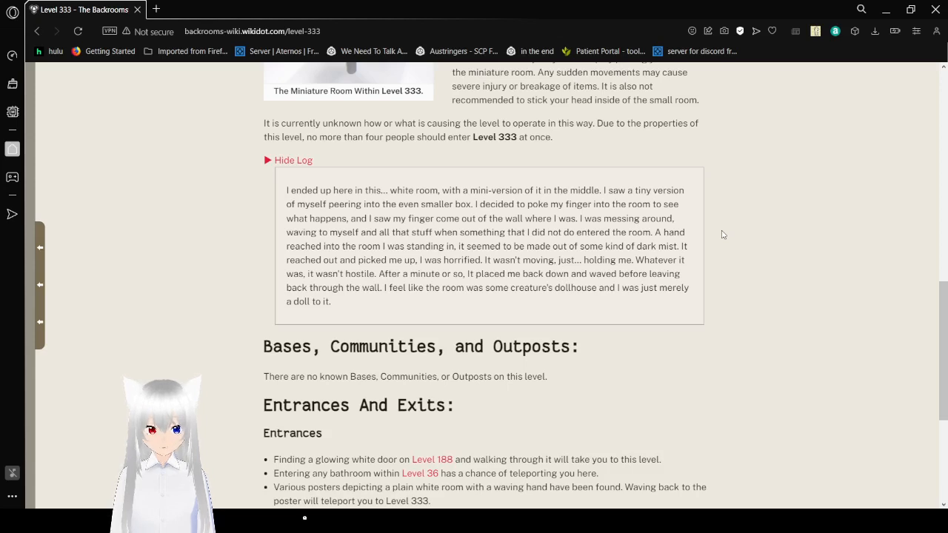
pyautogui.moveTo(730, 255)
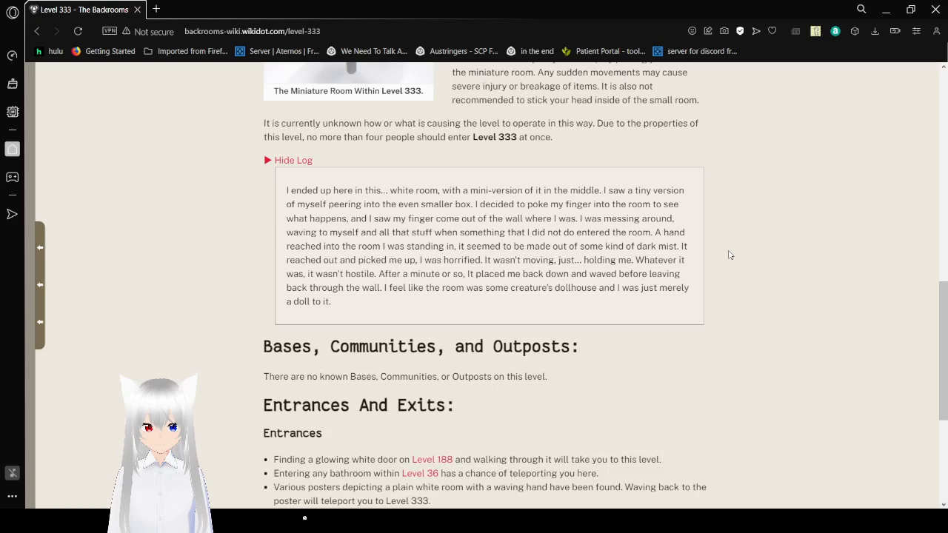
pyautogui.scroll(-3)
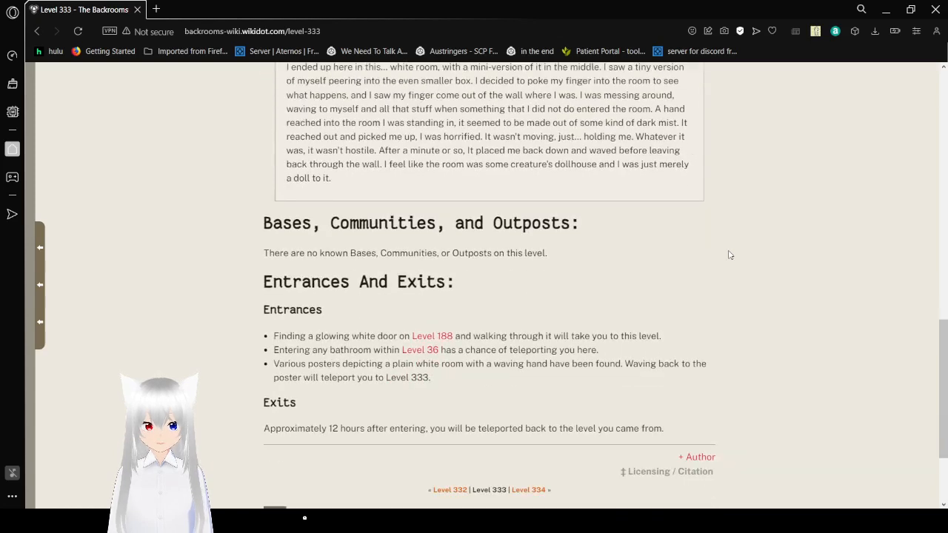